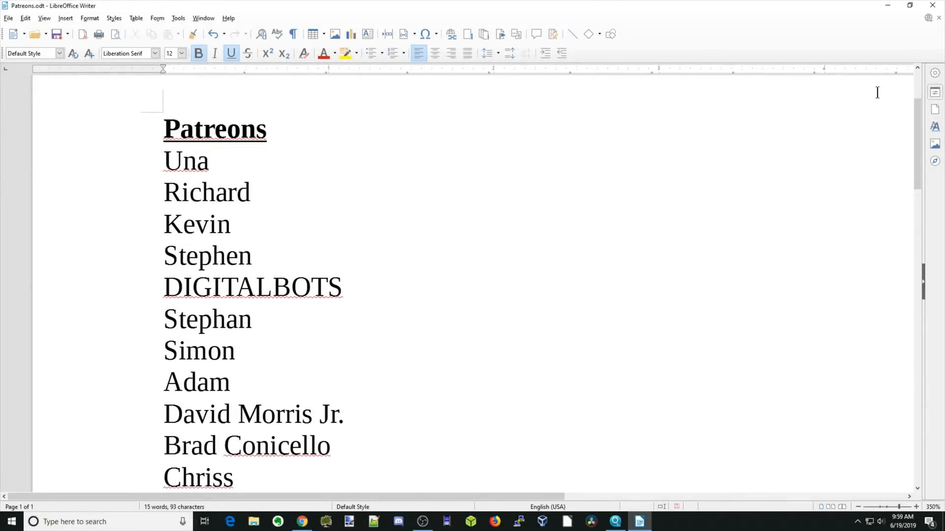
{"action": "left_click", "coordinate": [267, 128]}
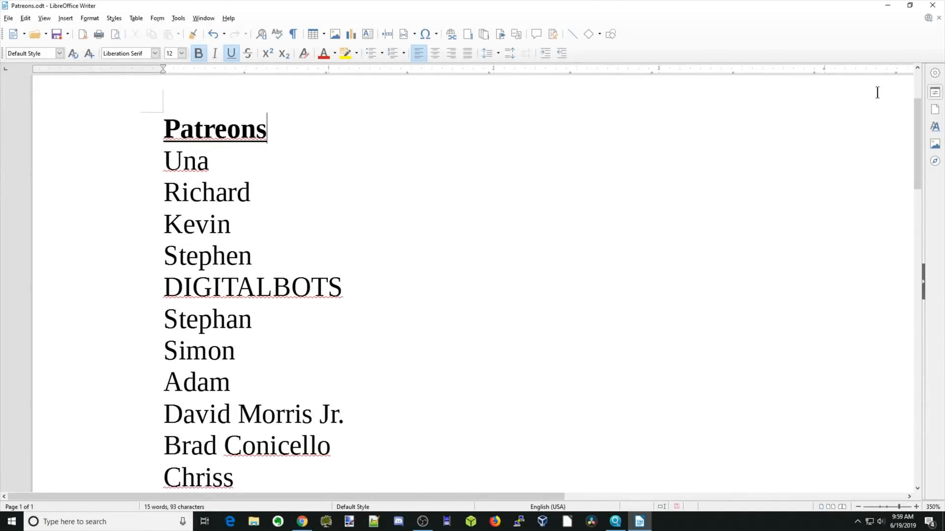